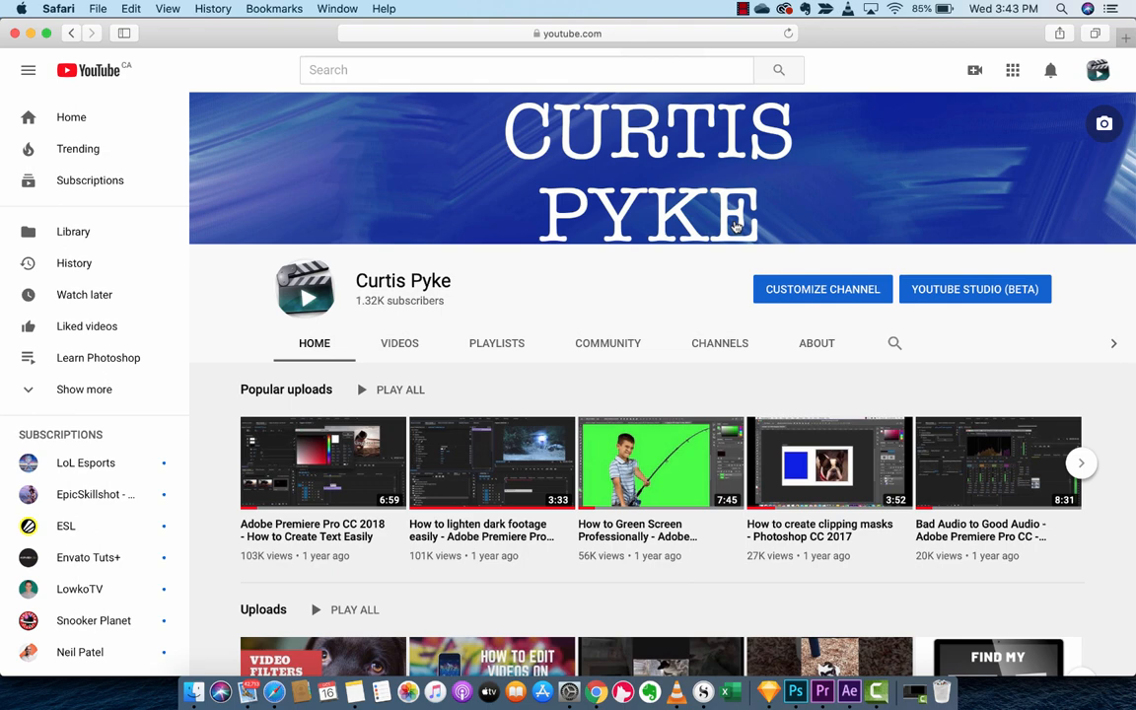
pyautogui.moveTo(276, 43)
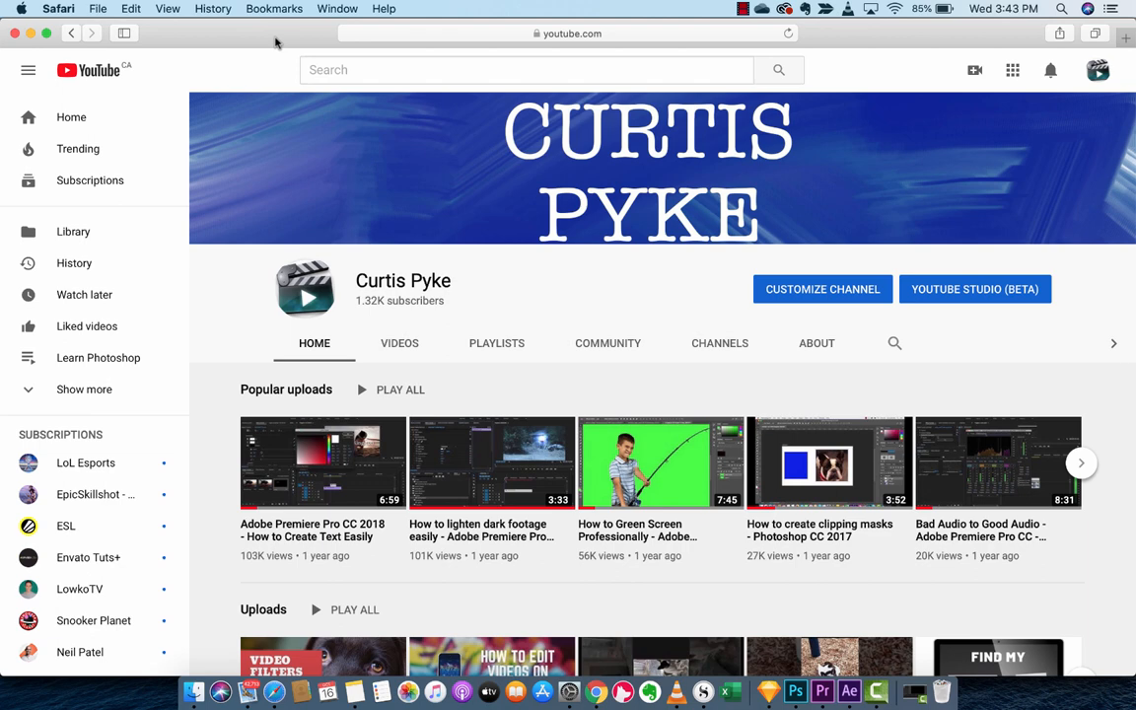
pyautogui.moveTo(261, 44)
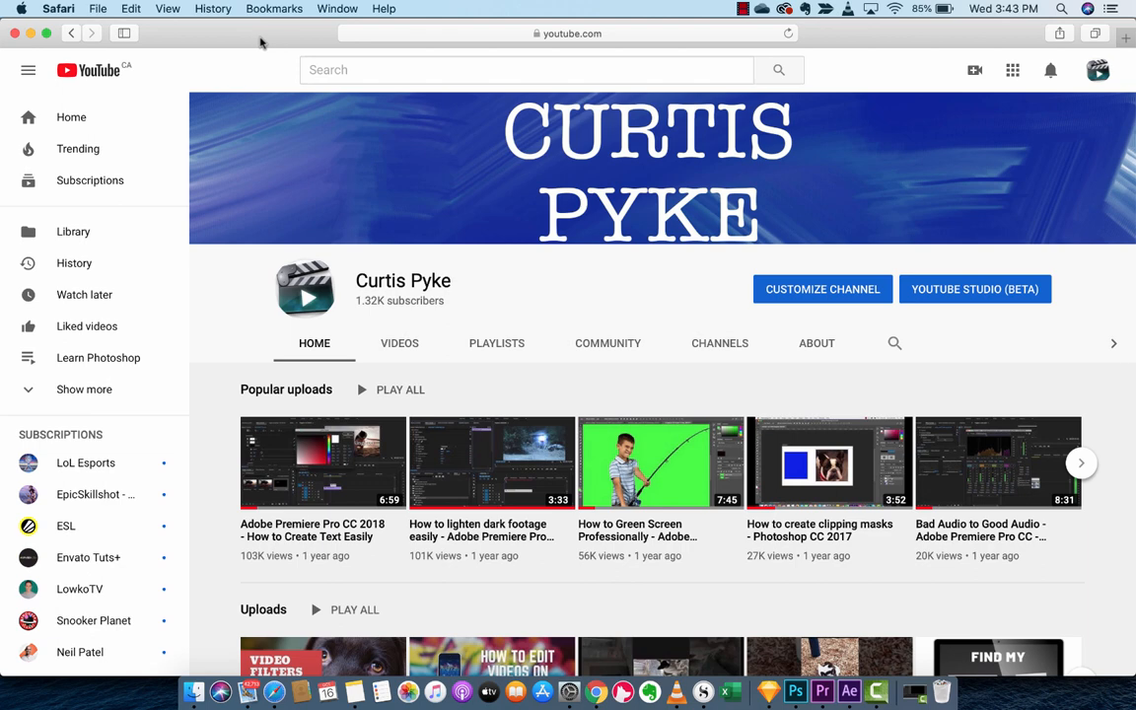
pyautogui.moveTo(49, 33)
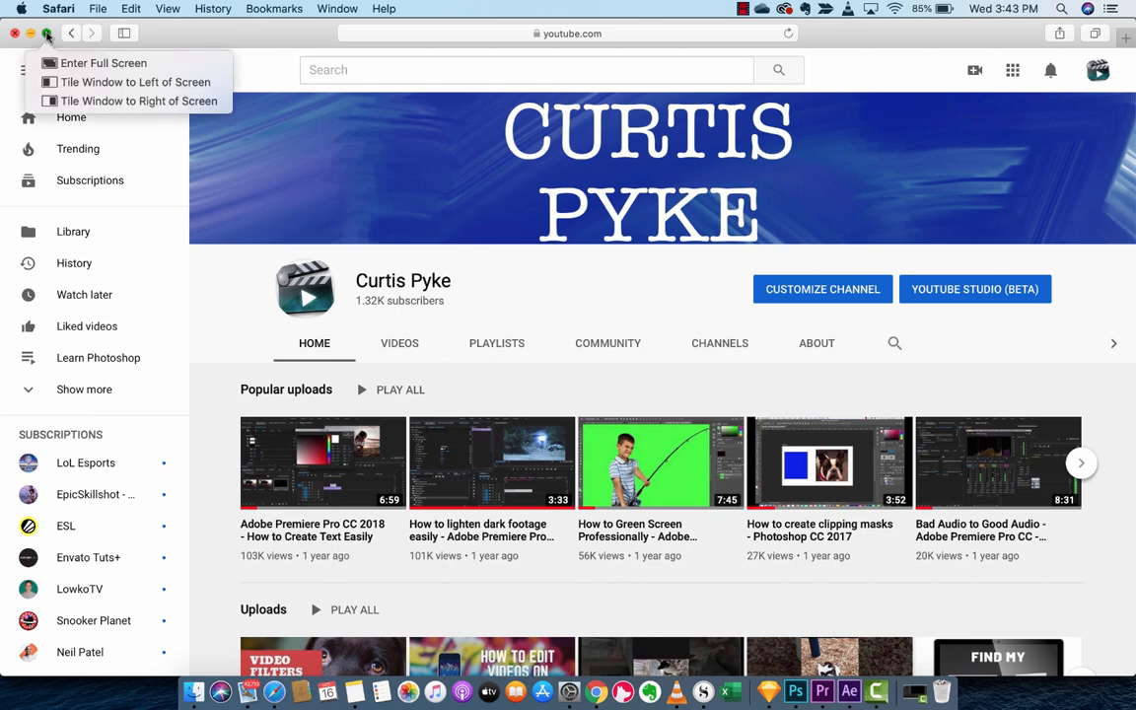
pyautogui.moveTo(127, 81)
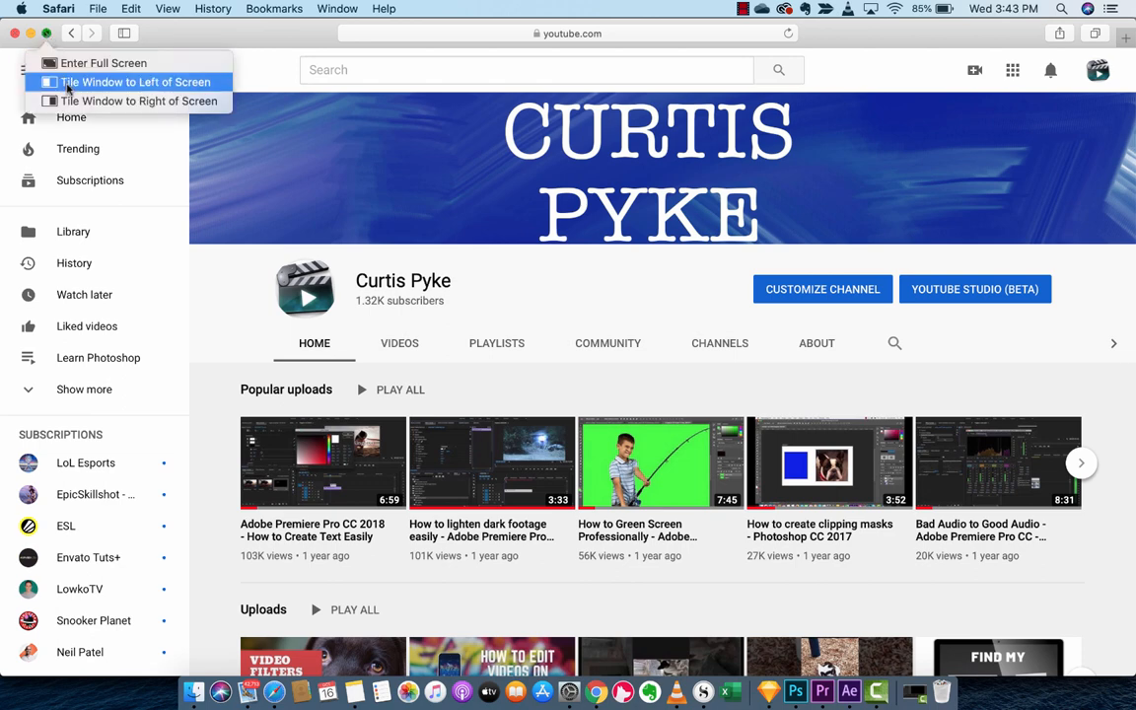
pyautogui.moveTo(136, 100)
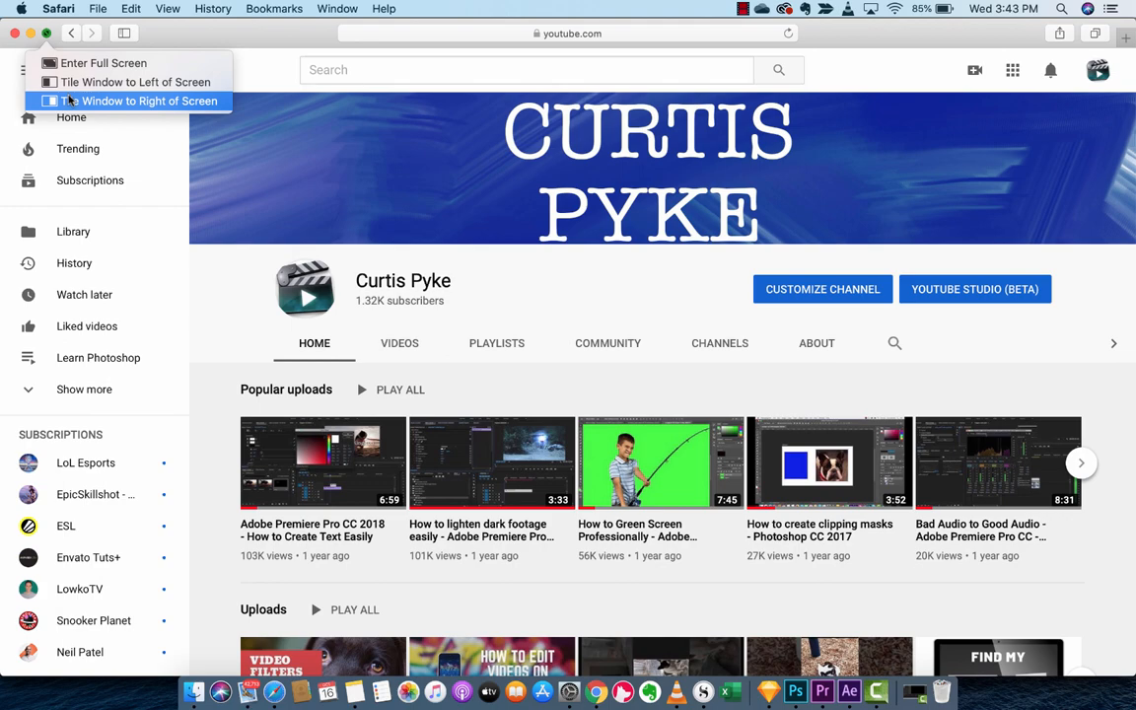
pyautogui.moveTo(128, 82)
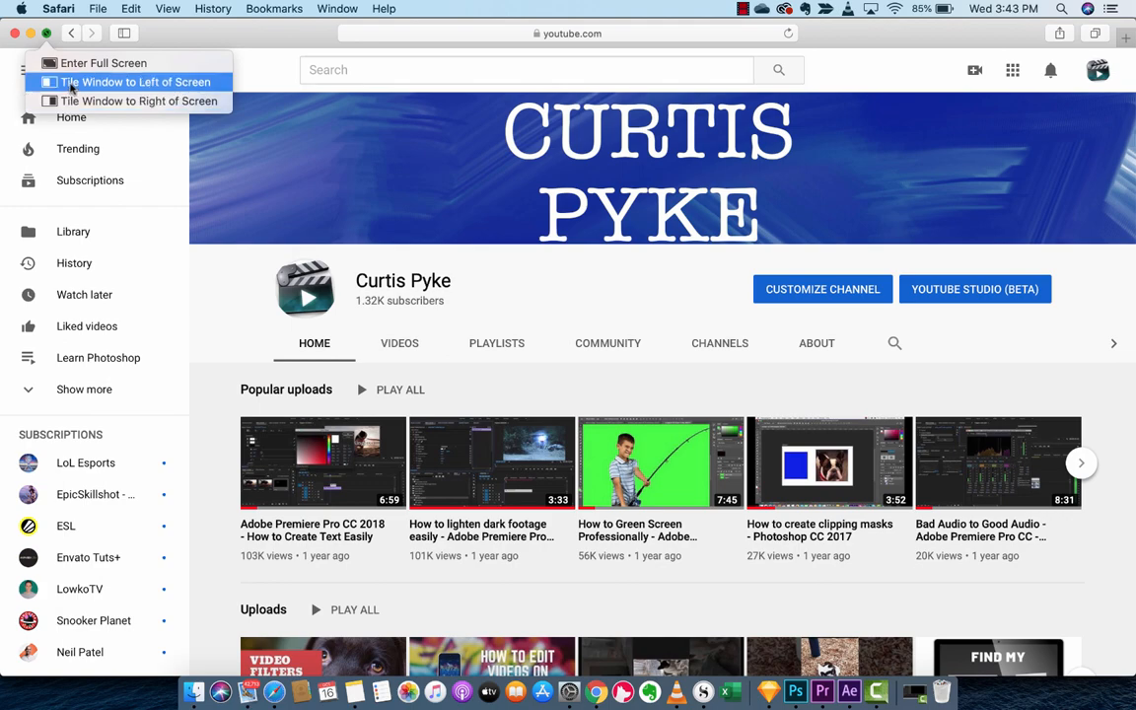
# Step: Tile the Safari YouTube window to the left half of the screen
pyautogui.click(132, 82)
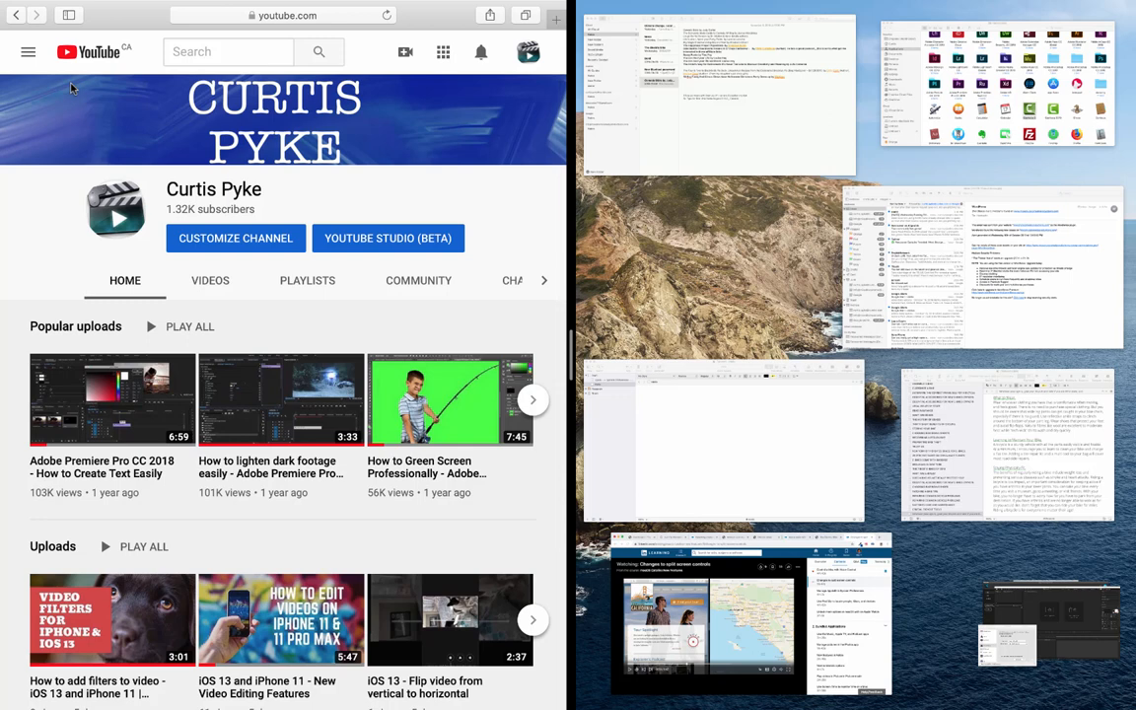
pyautogui.moveTo(456, 344)
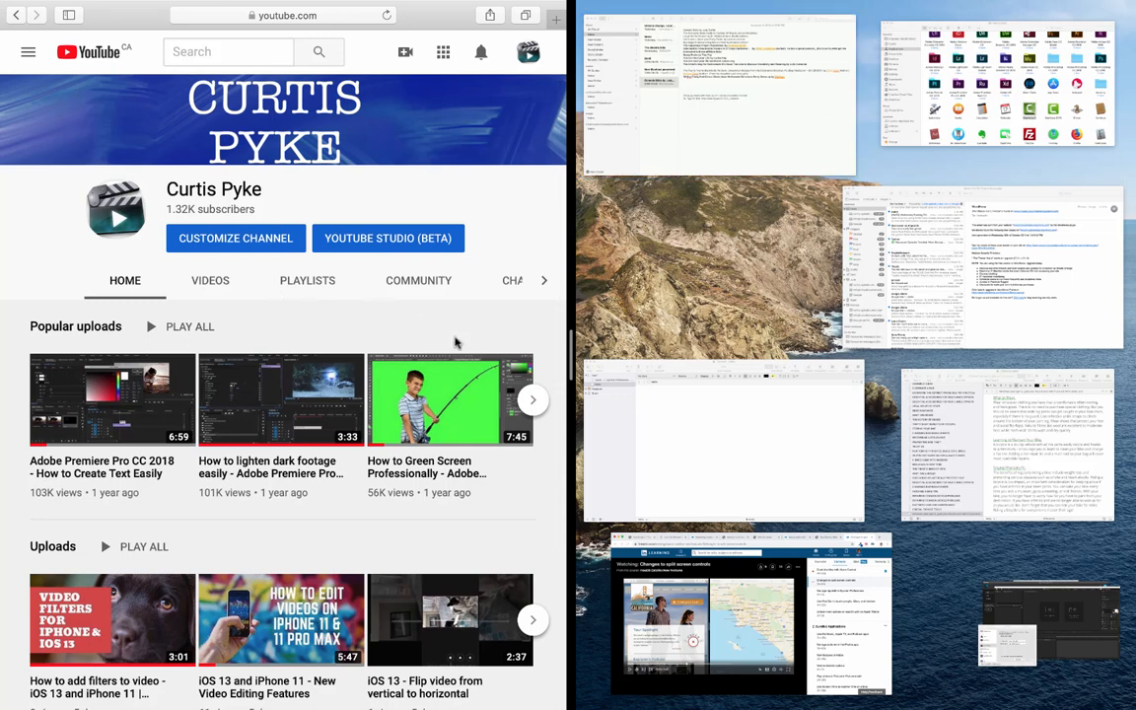
pyautogui.moveTo(898, 72)
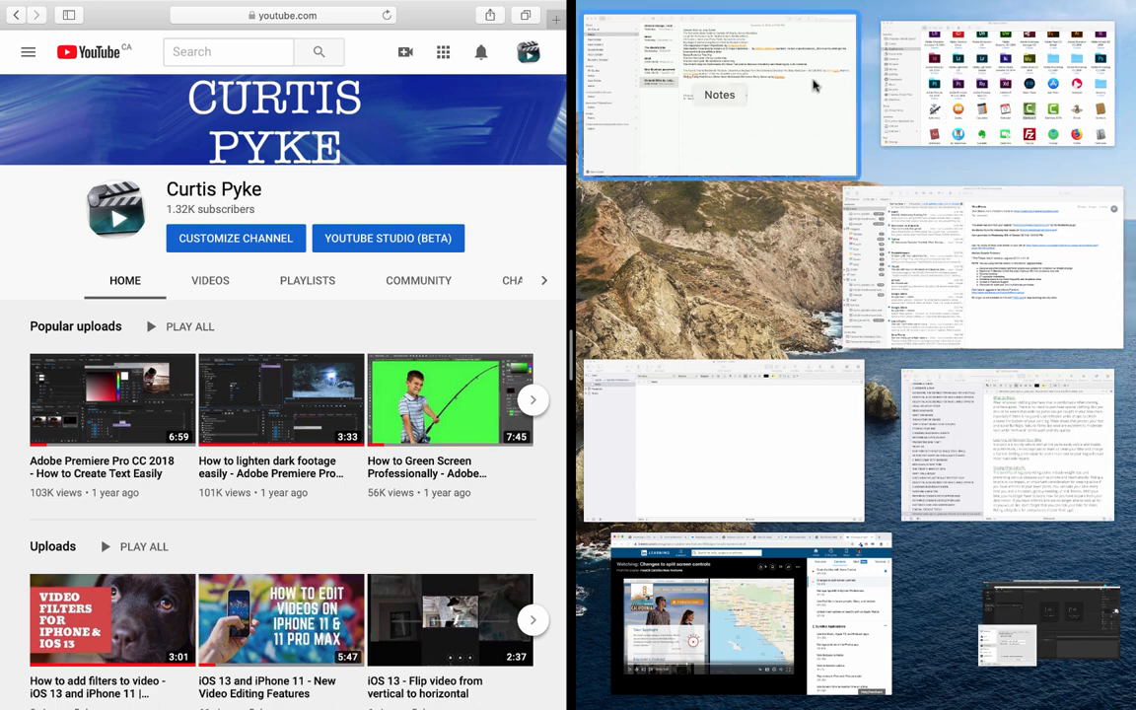
pyautogui.moveTo(909, 95)
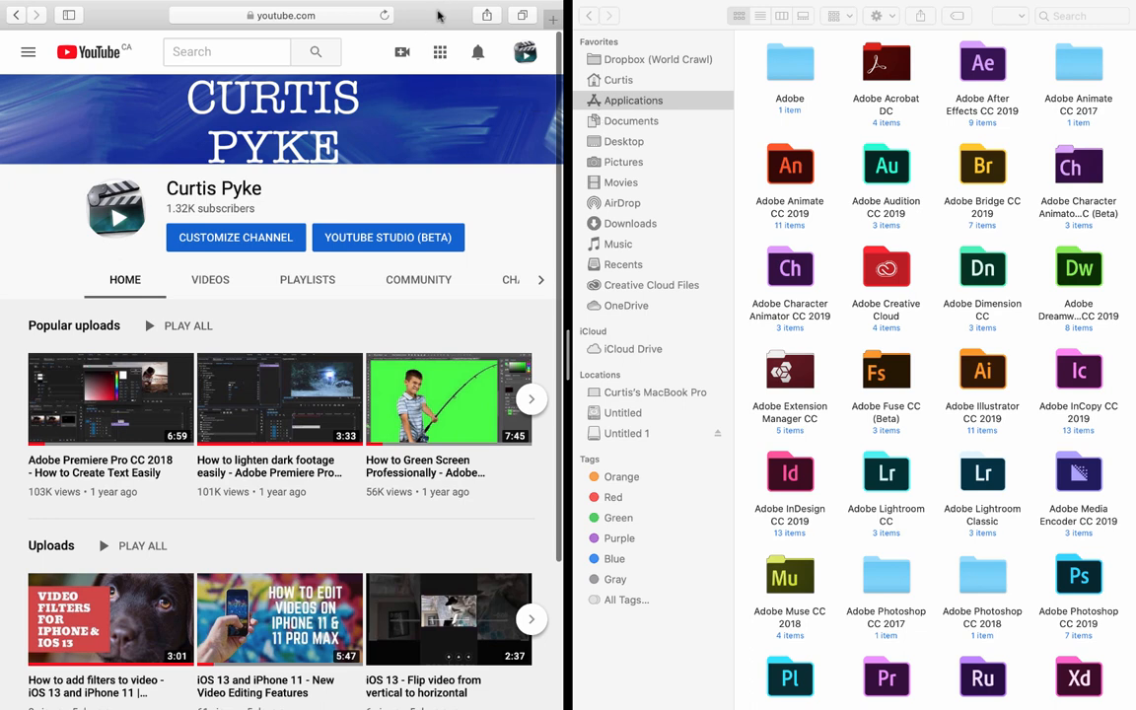
pyautogui.moveTo(739, 318)
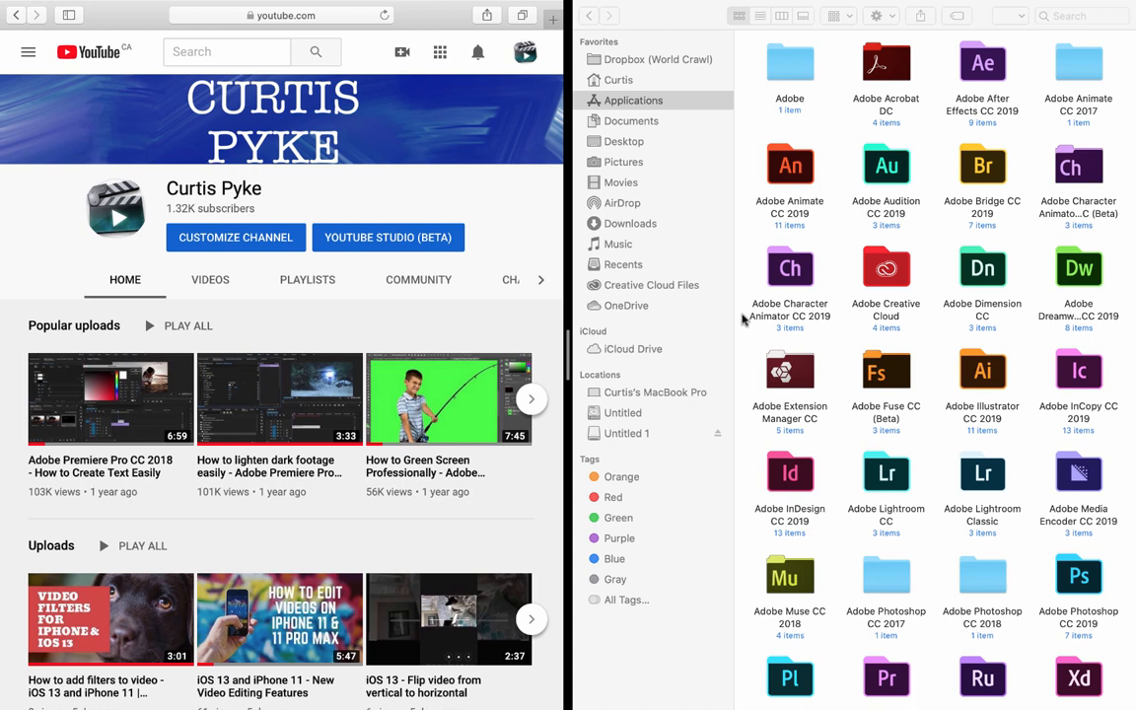
pyautogui.moveTo(751, 22)
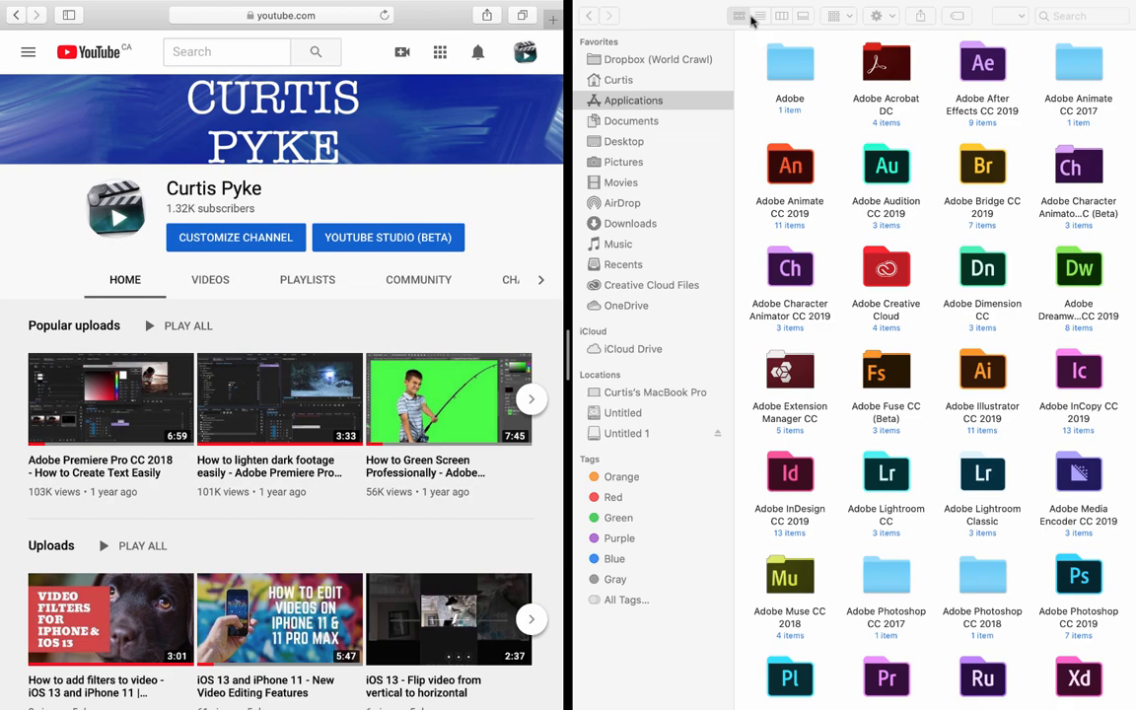